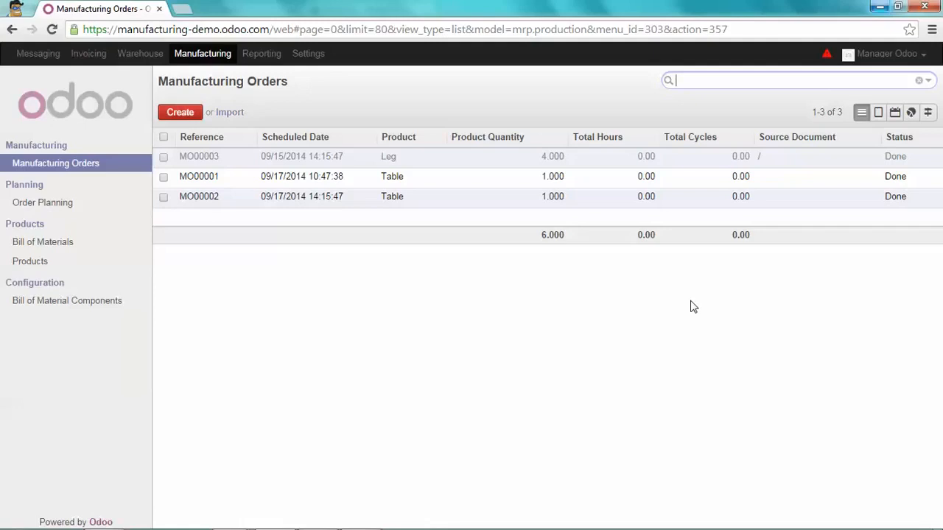
mouse_move(67, 251)
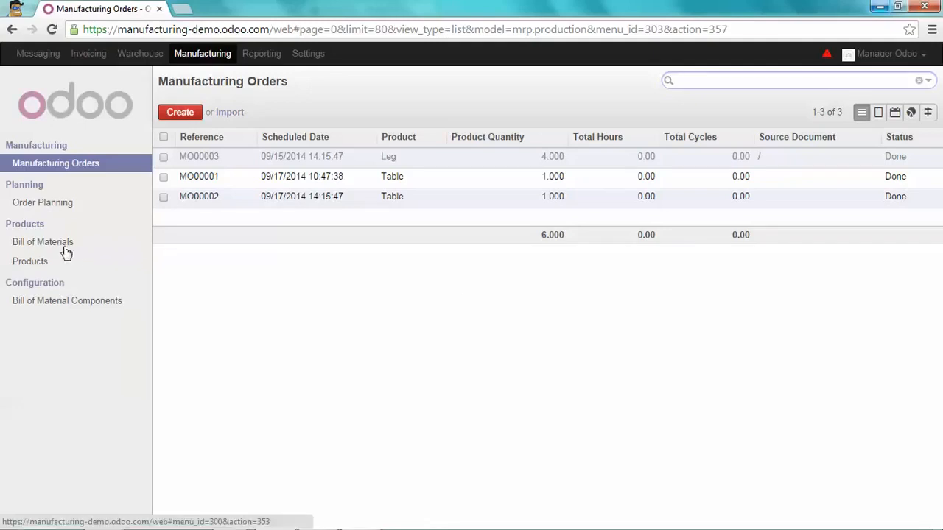
Step: Open the Bill of Materials list from the Manufacturing sidebar
click(43, 242)
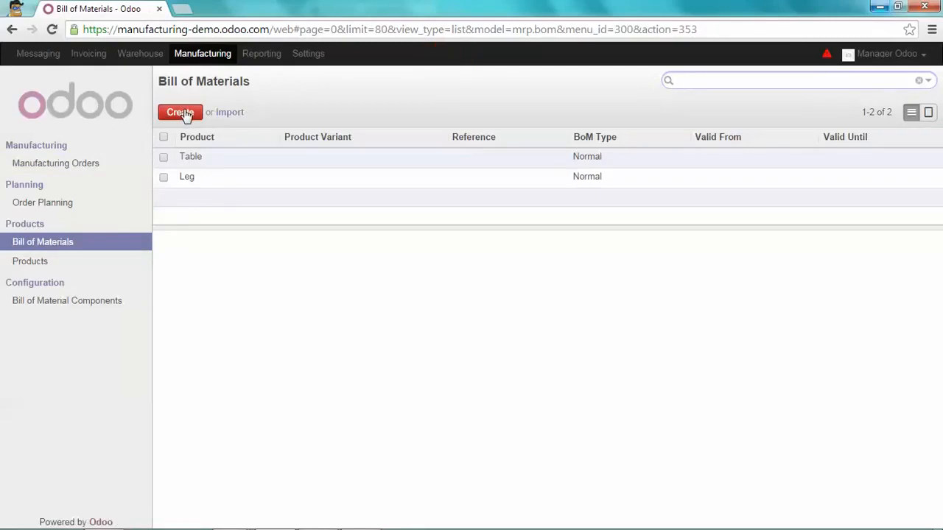
Step: Create a new bill of materials for Desk with BoM type Set
click(180, 112)
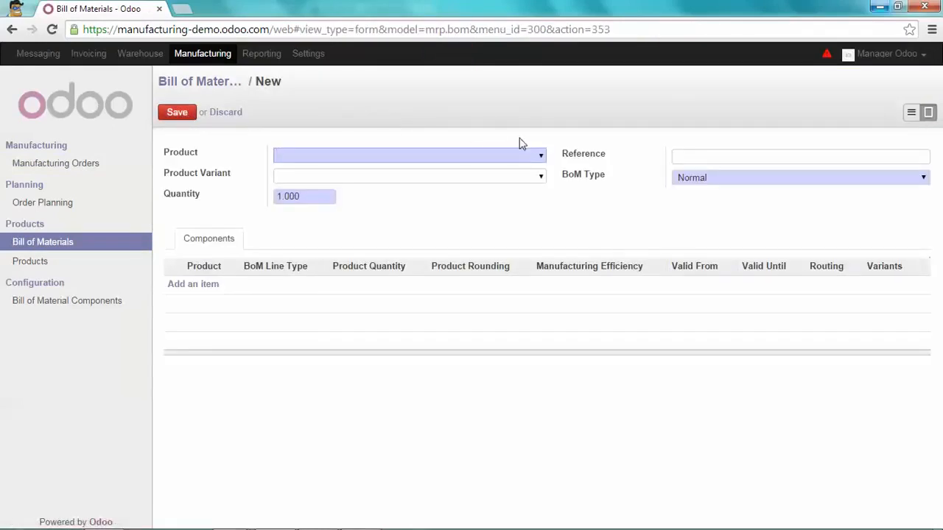
click(406, 154)
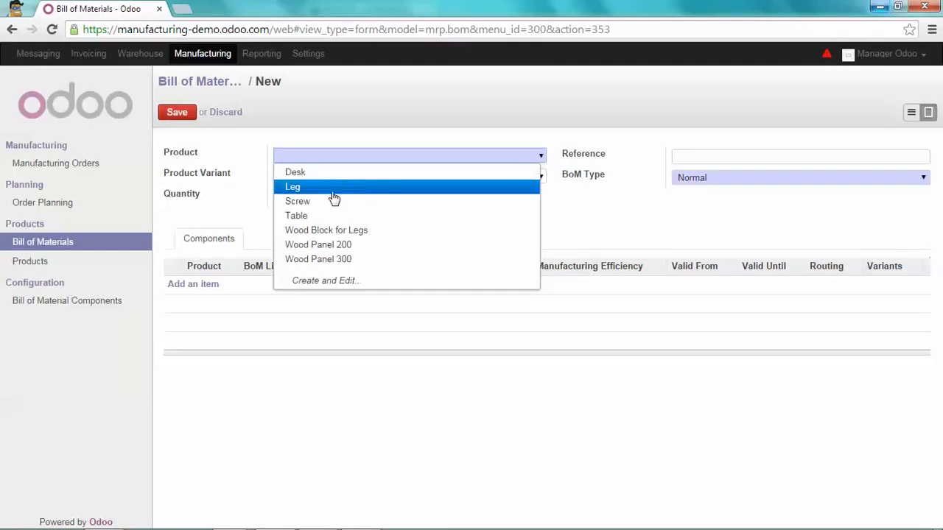
click(295, 172)
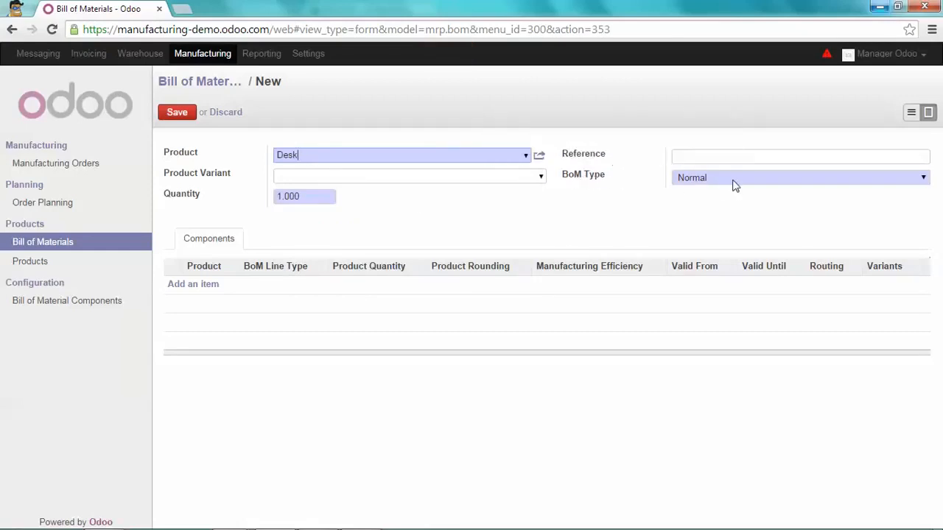
click(800, 177)
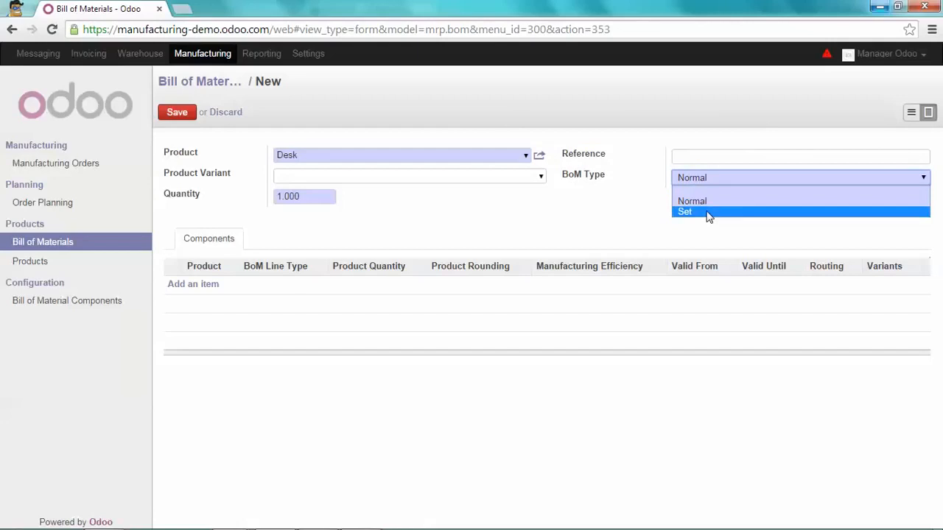
click(684, 211)
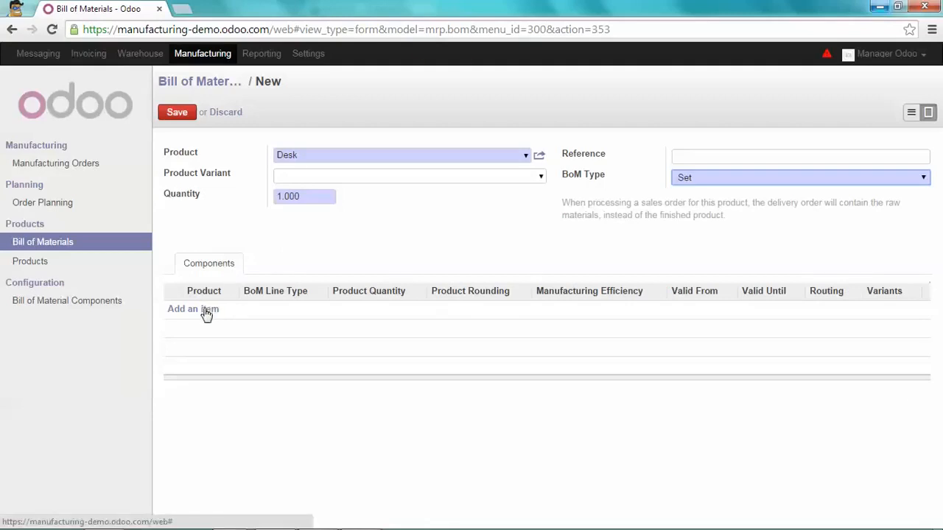
Step: Add components Wood Panel 300 (1) and Wood Panel 200 (2), then save
click(192, 309)
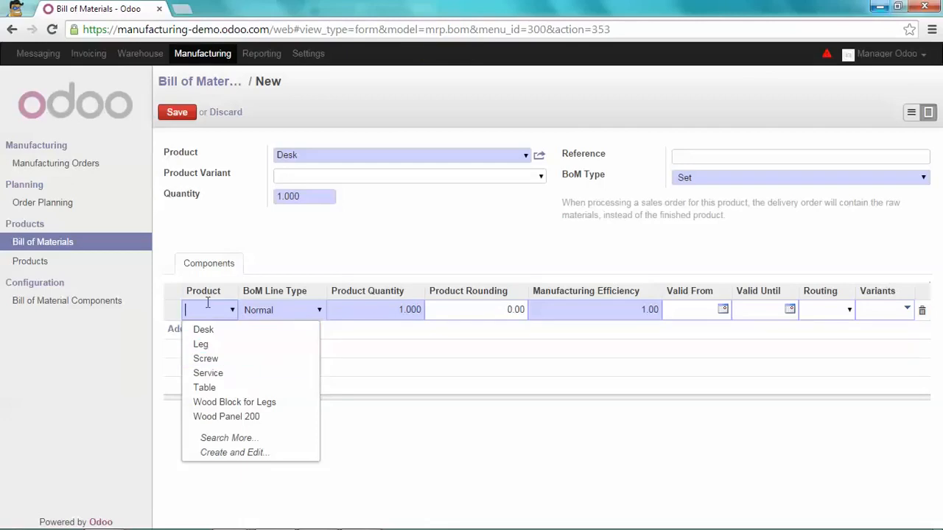
text(wood)
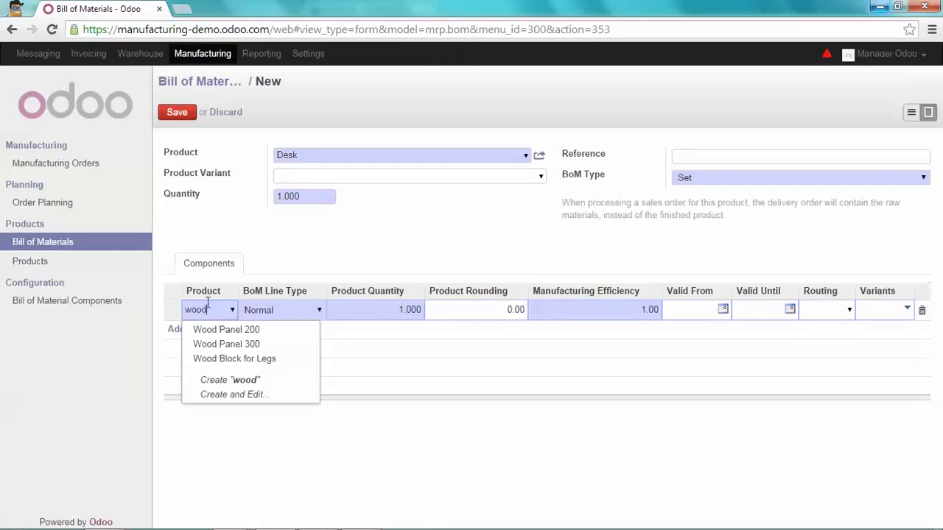
mouse_move(235, 344)
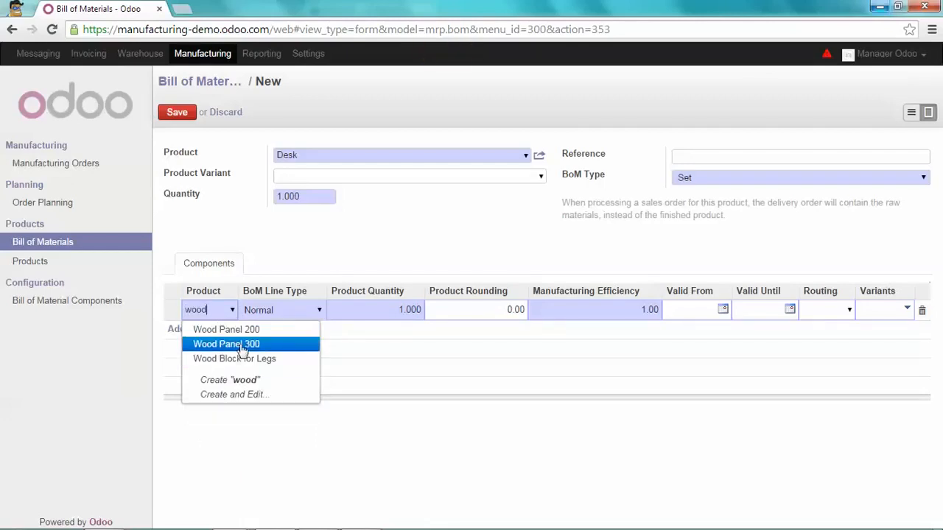
click(226, 345)
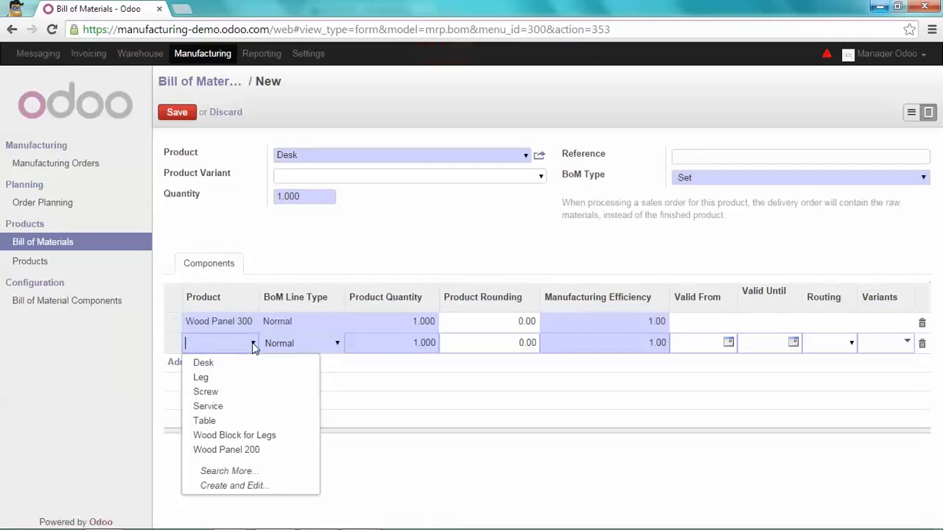
click(226, 450)
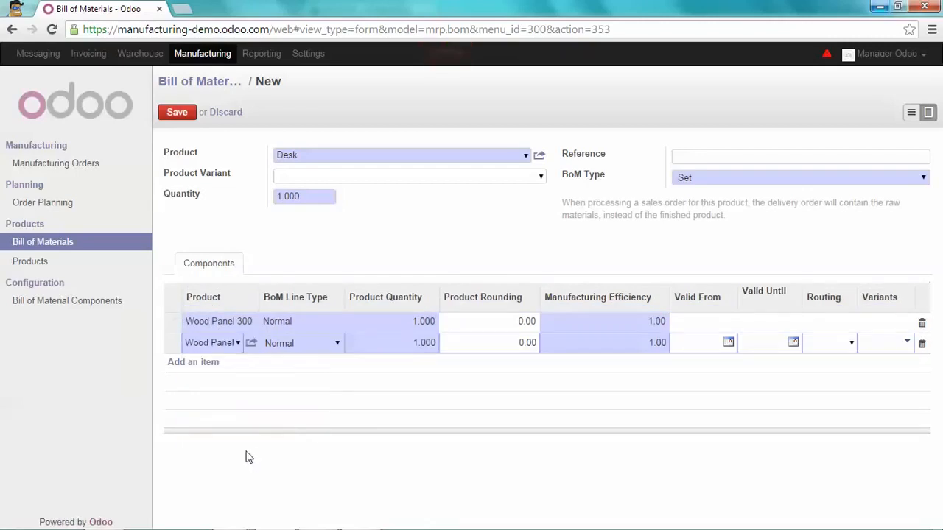
click(392, 343)
text(2.000)
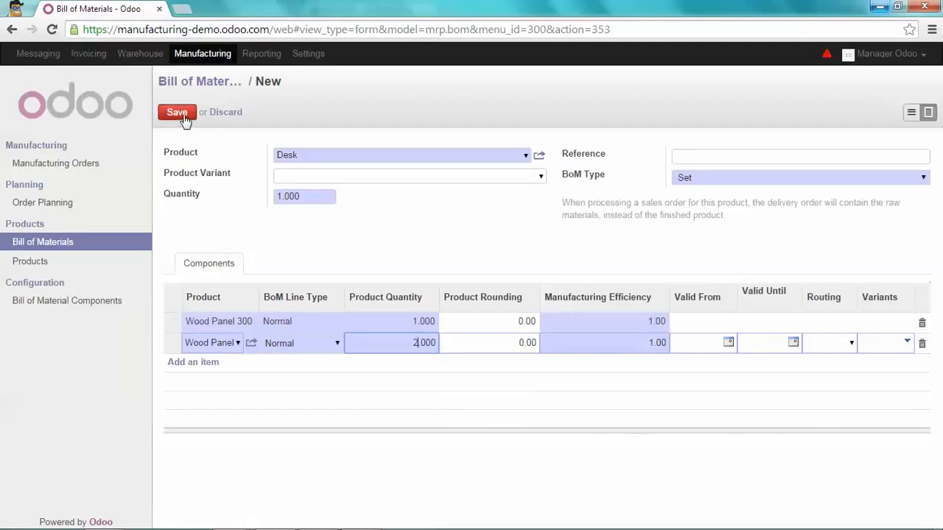
click(177, 112)
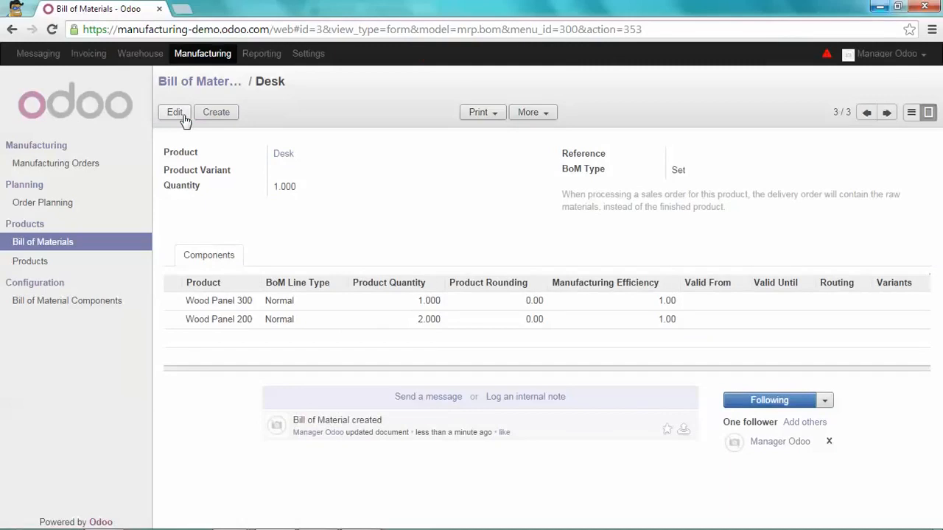
mouse_move(139, 62)
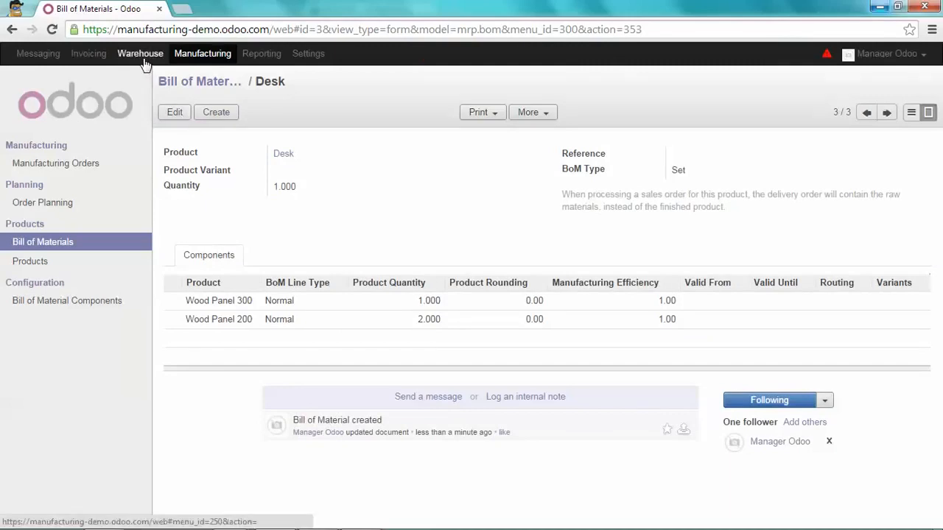
Step: From Warehouse All Operations, create a new blank delivery transfer form
click(140, 53)
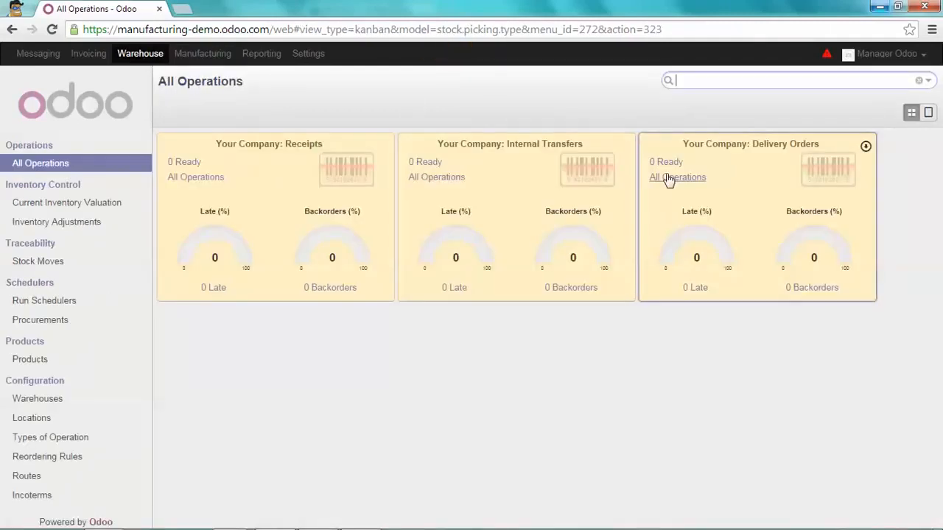
mouse_move(671, 180)
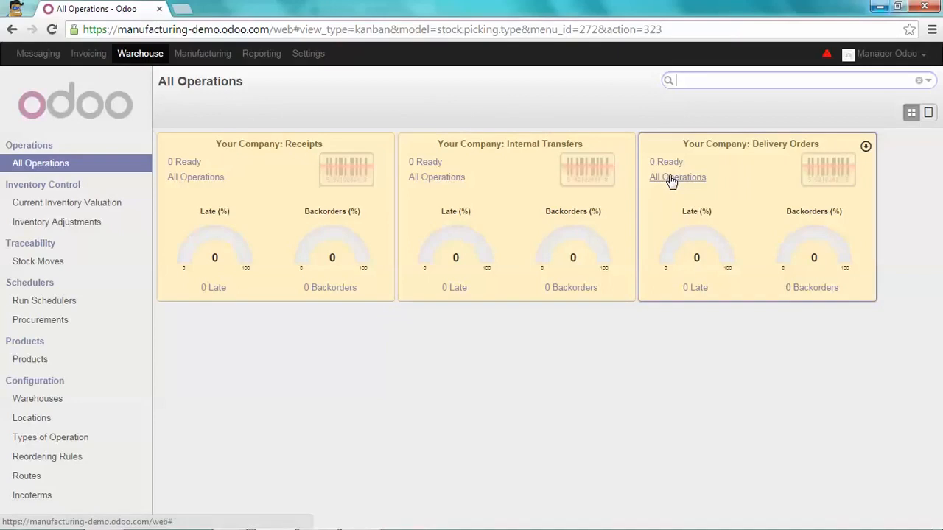
click(677, 177)
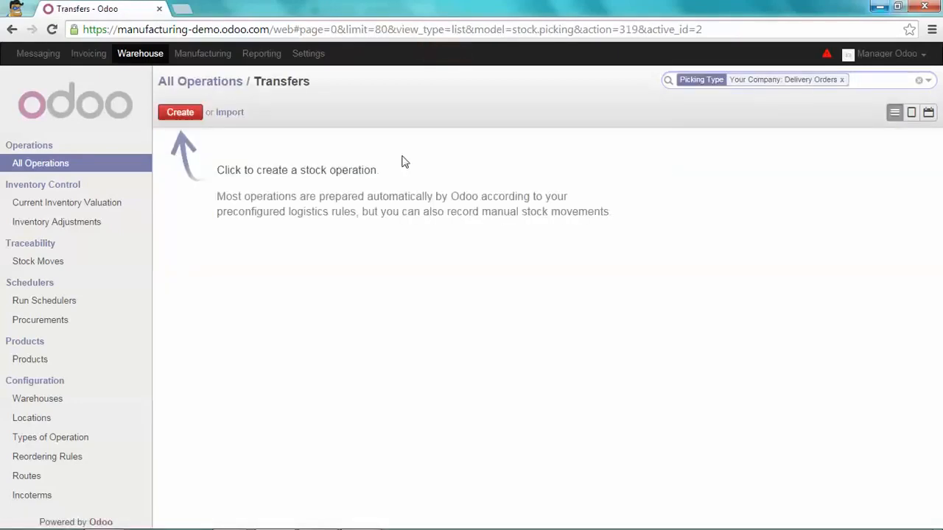
click(179, 112)
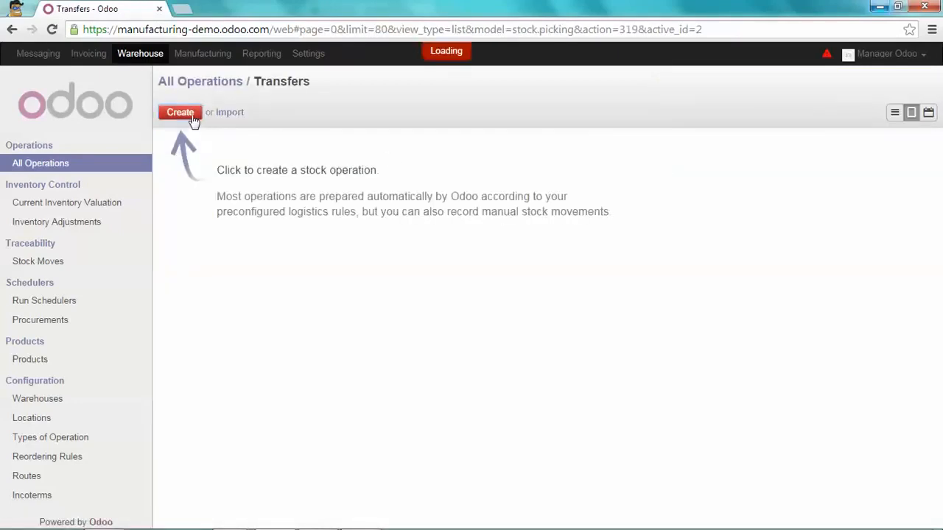
click(180, 112)
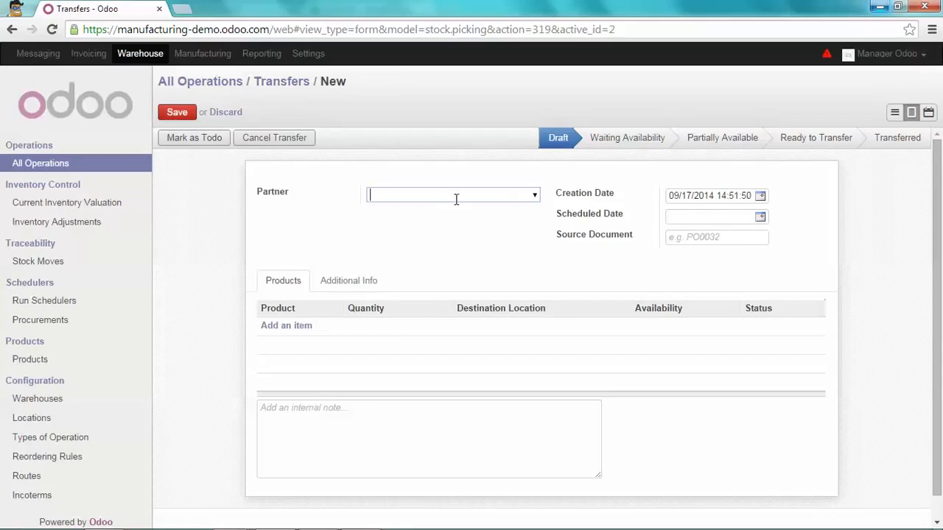
Step: Set the delivery's partner to Blue Hotel
click(176, 112)
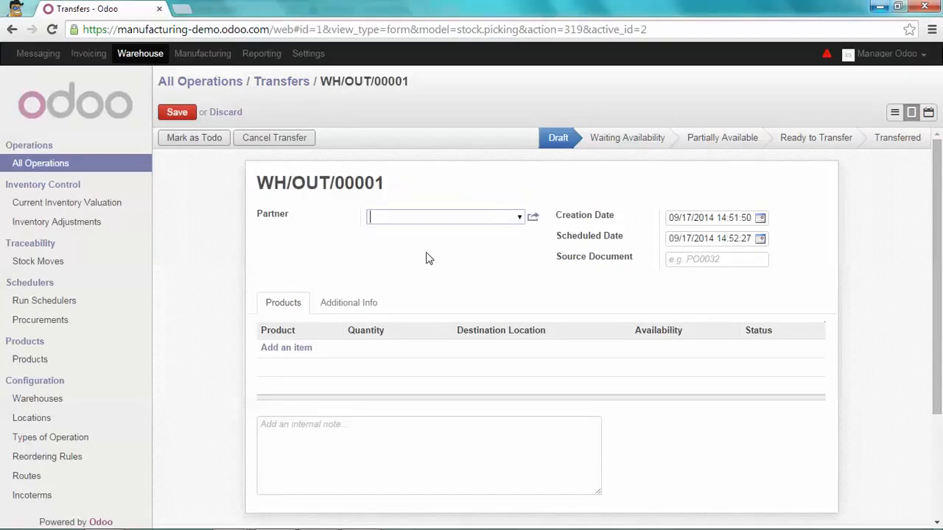
text(B)
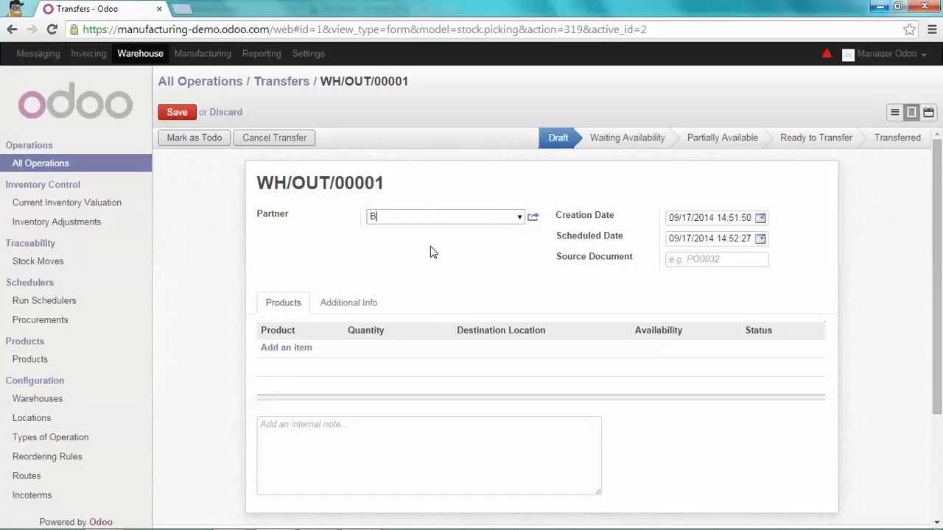
text(l)
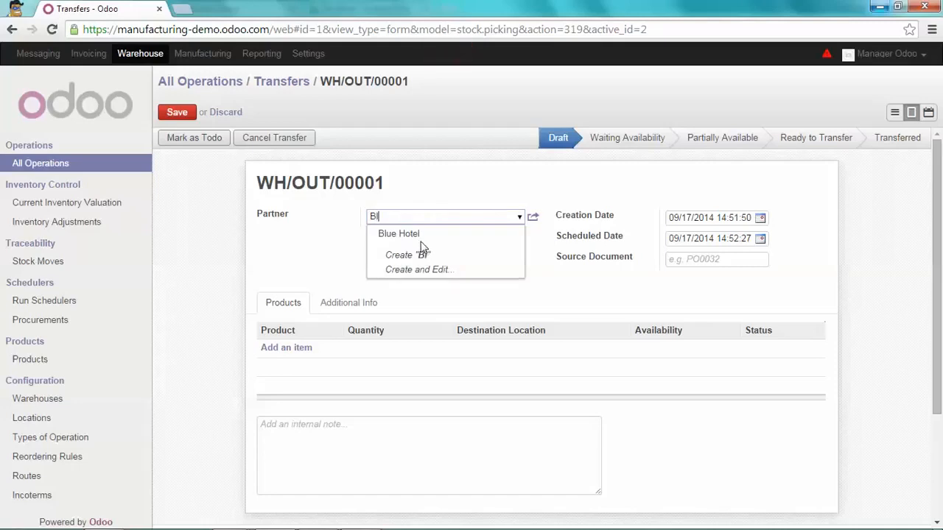
click(399, 234)
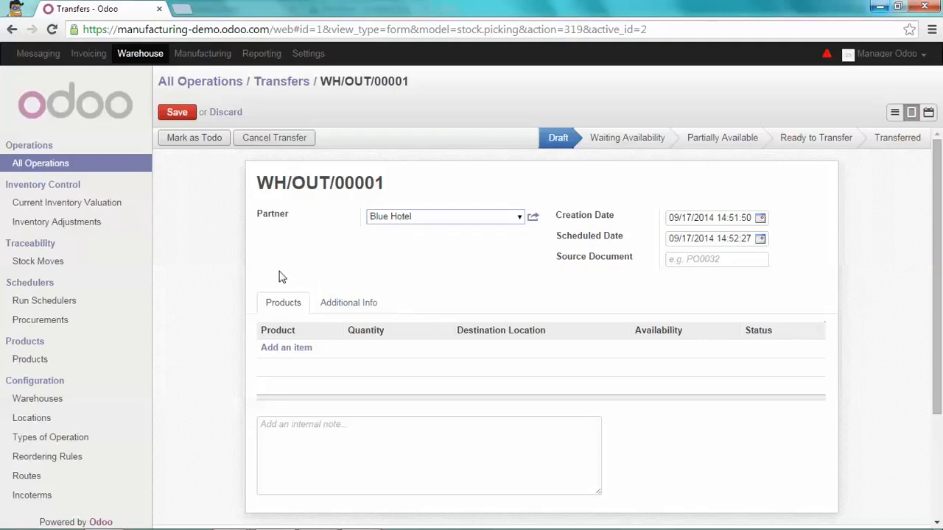
Step: Add a Desk product line and save delivery WH/OUT/00001
click(286, 348)
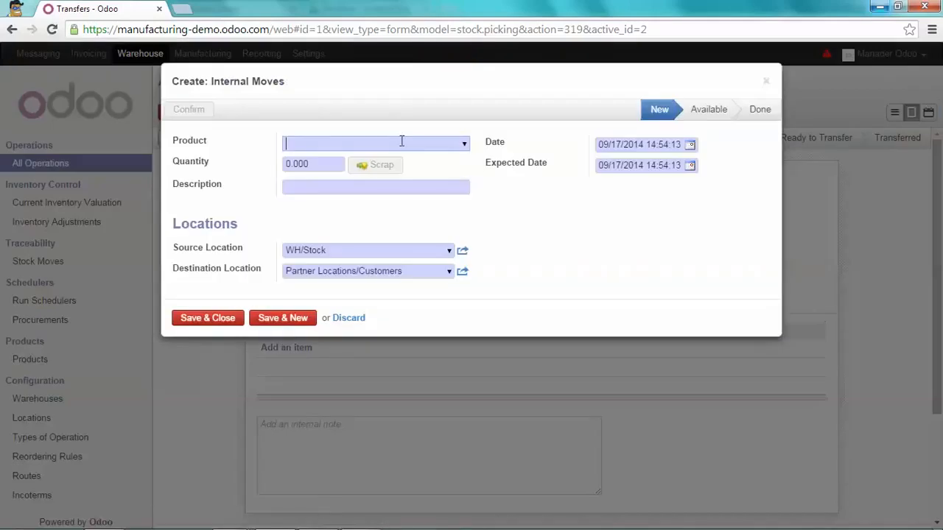
text(des)
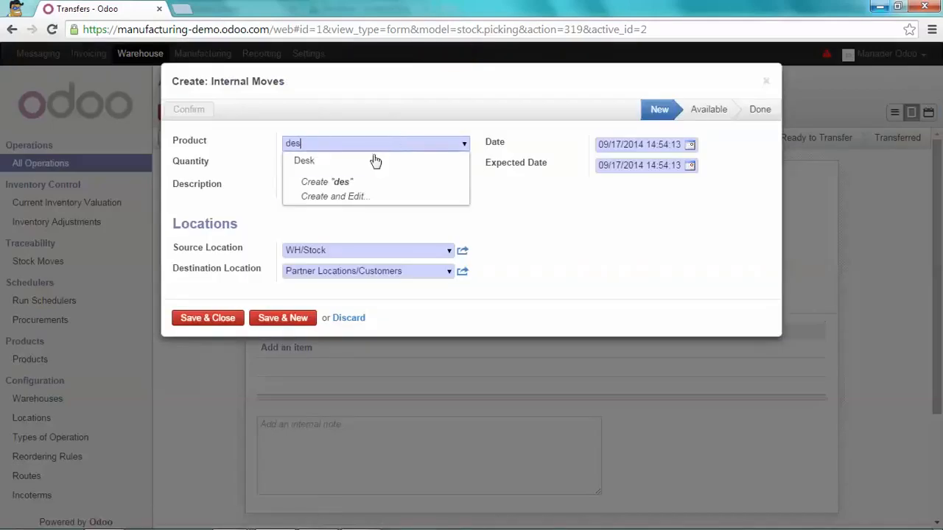
click(304, 160)
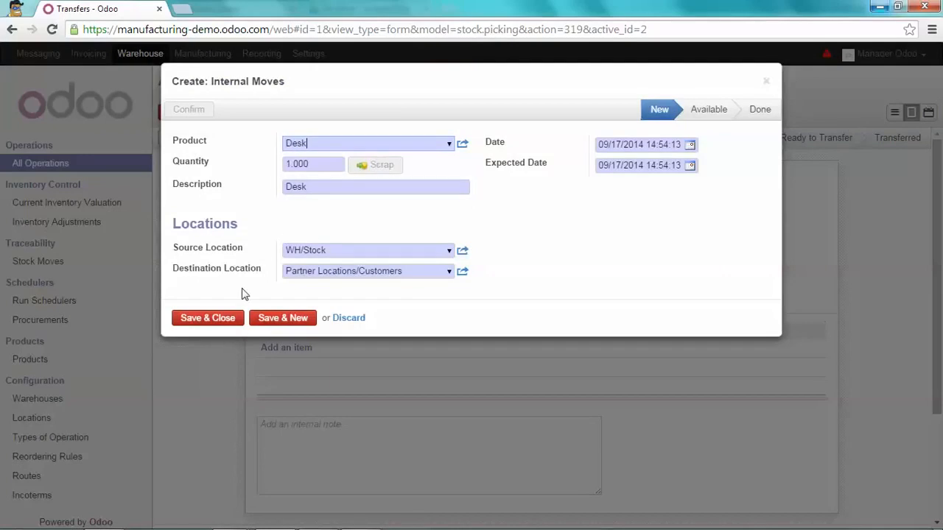
click(207, 317)
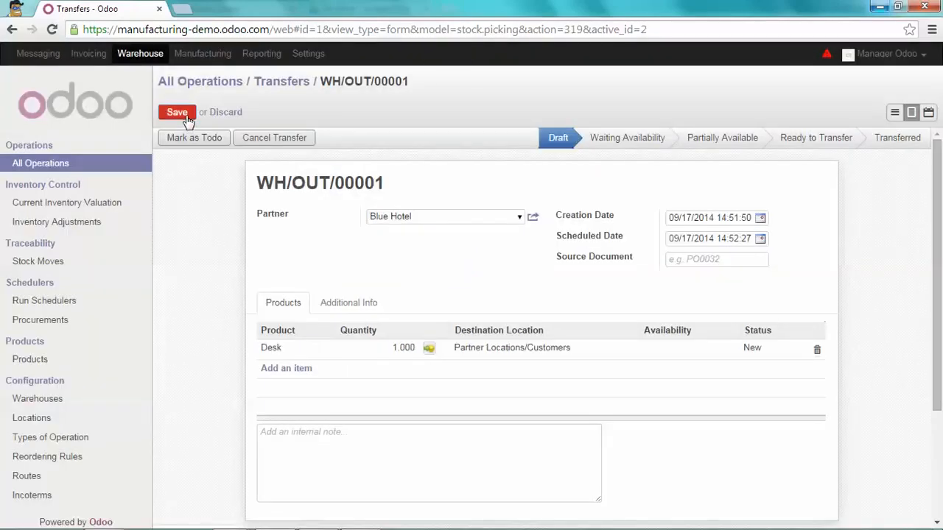
click(177, 112)
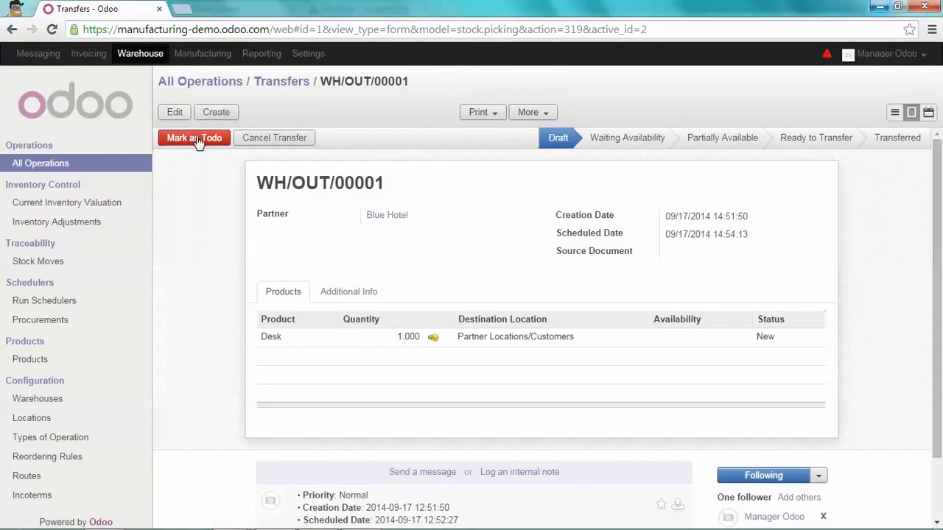
Step: Mark WH/OUT/00001 as to-do, exploding Desk into wood panel components
click(193, 138)
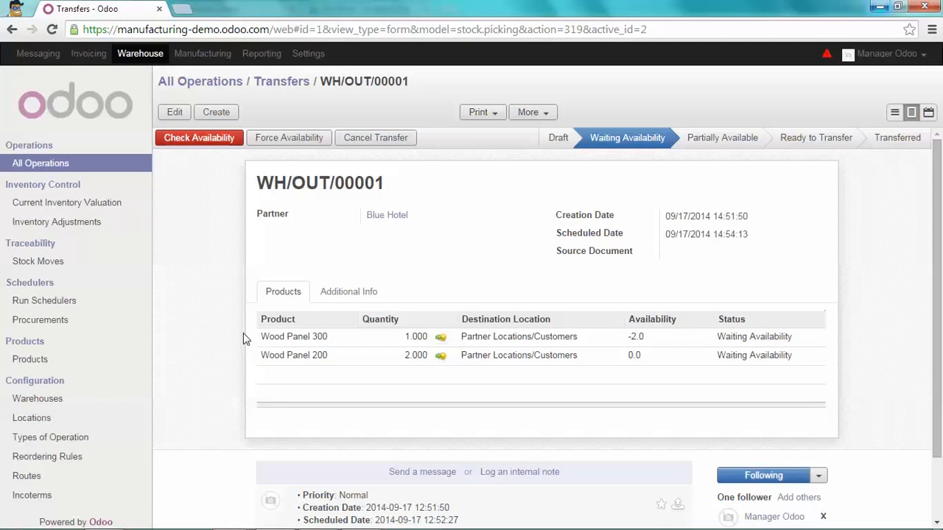
mouse_move(249, 319)
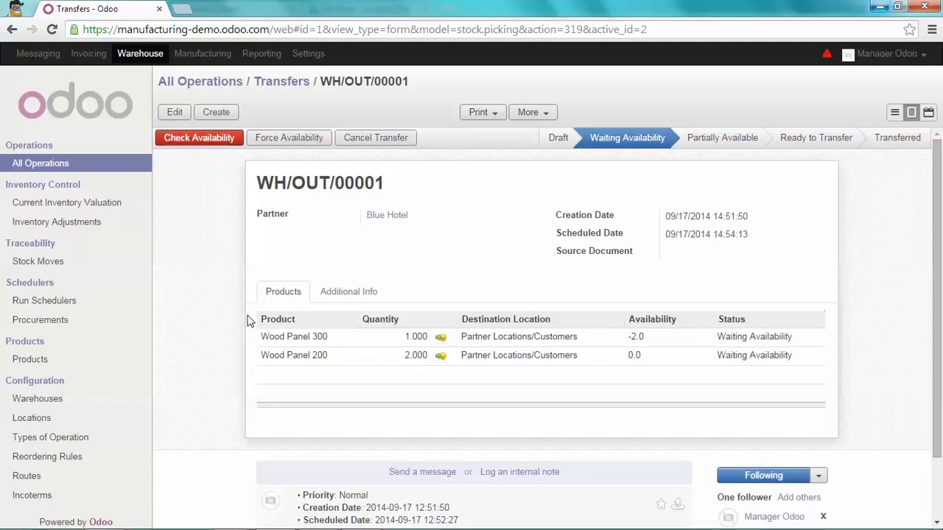
mouse_move(244, 321)
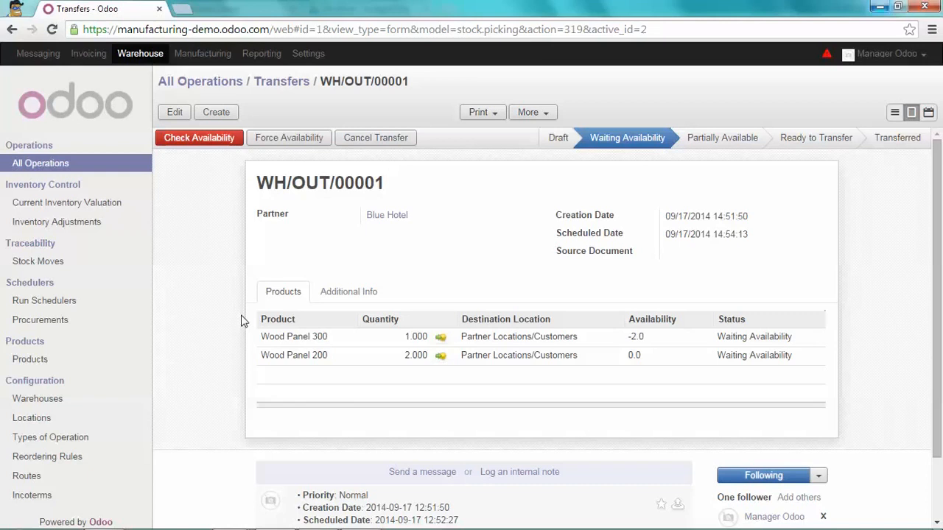
mouse_move(225, 169)
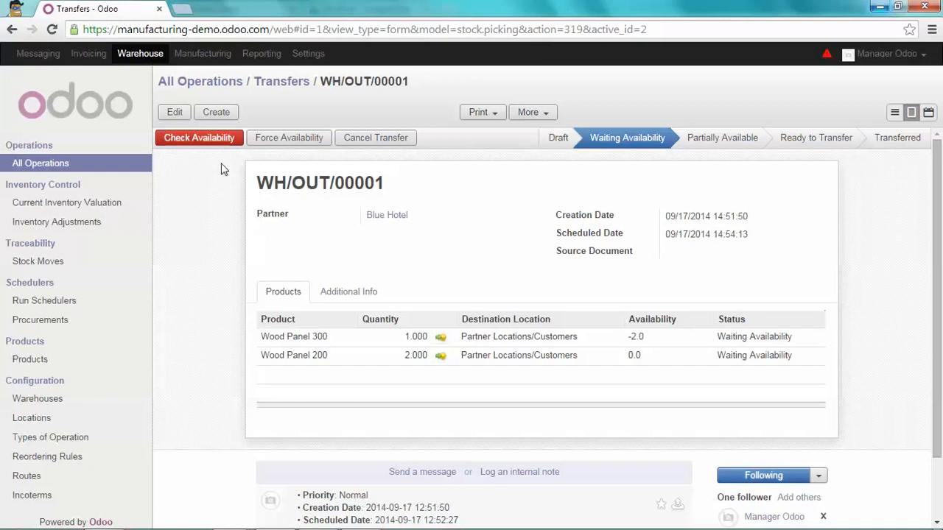
Step: Check availability, then transfer and apply both wood panel moves
click(199, 137)
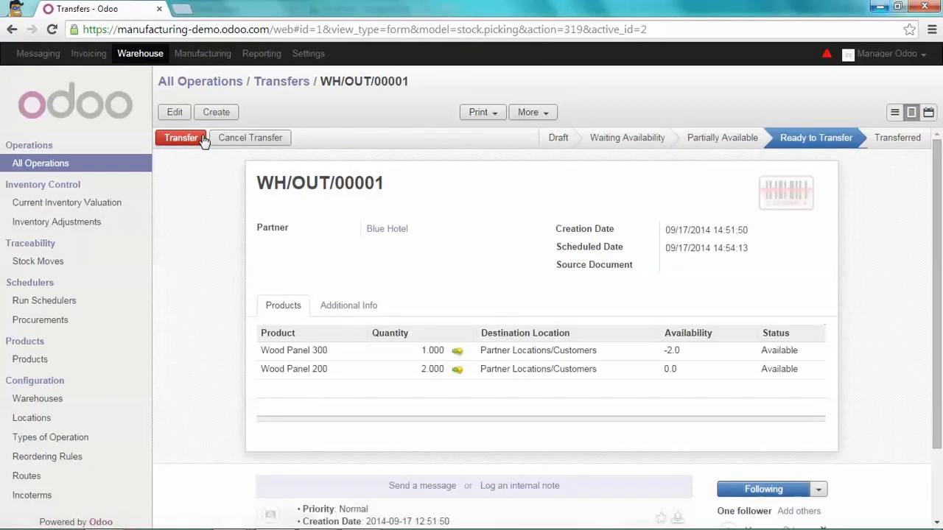
mouse_move(202, 160)
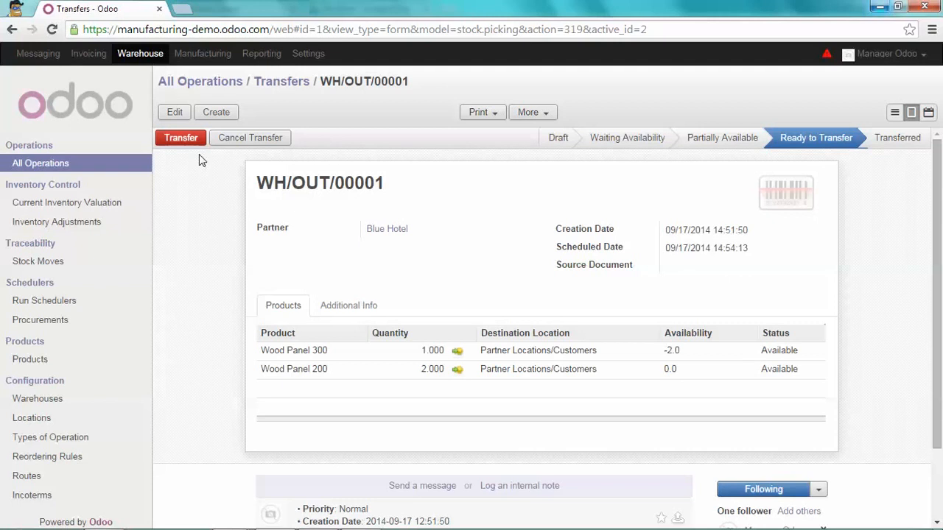
mouse_move(189, 145)
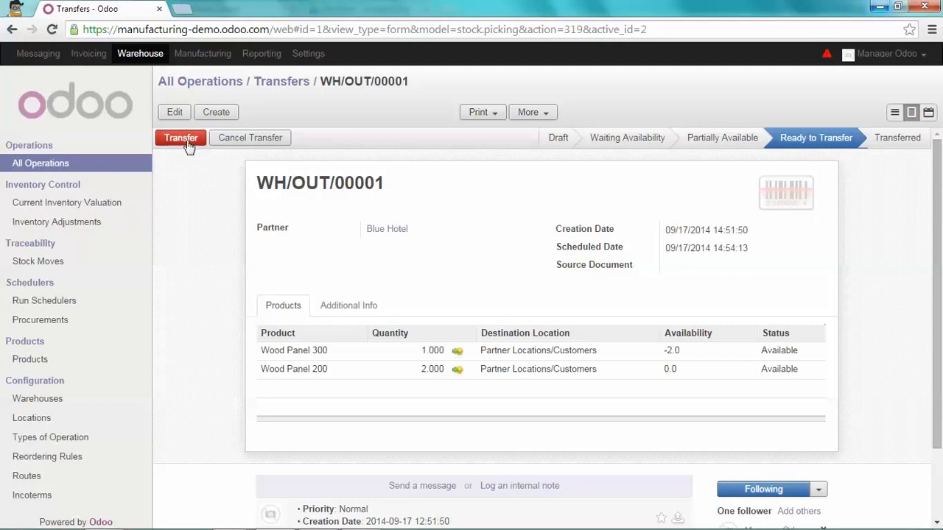
click(181, 138)
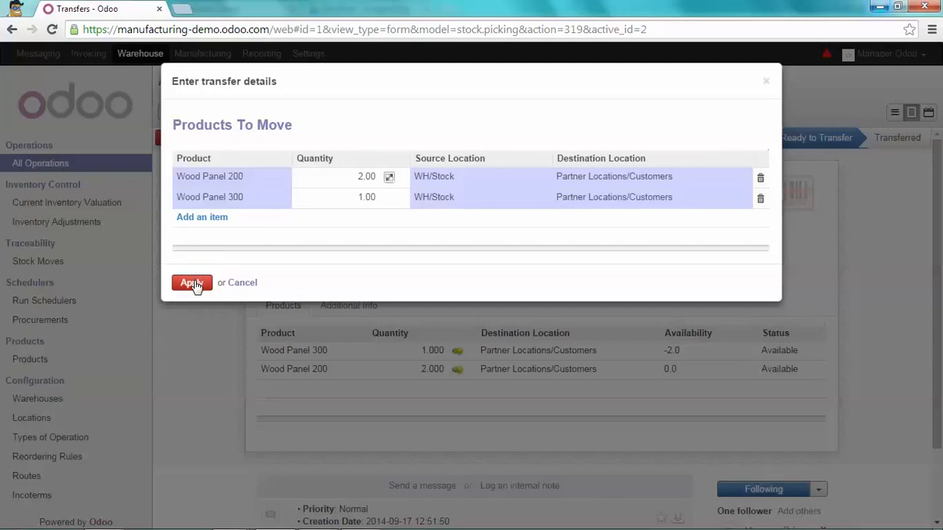
click(191, 283)
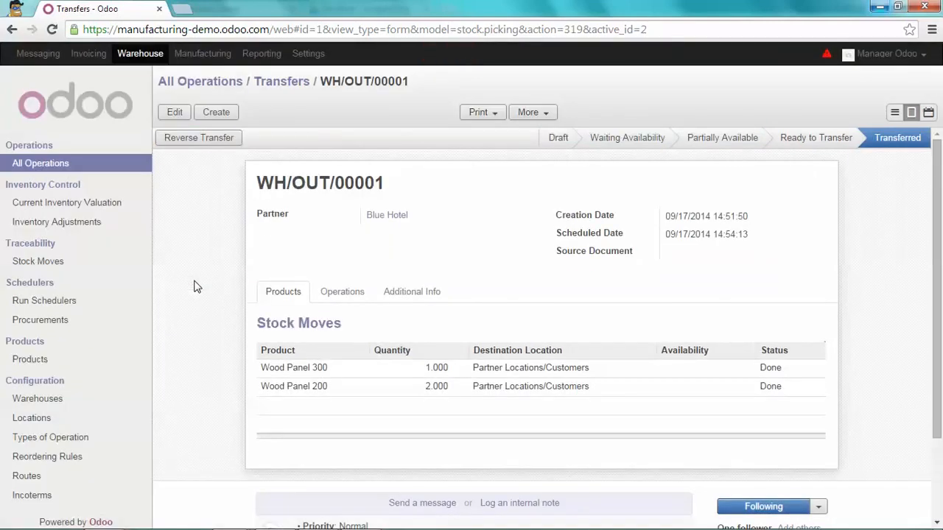